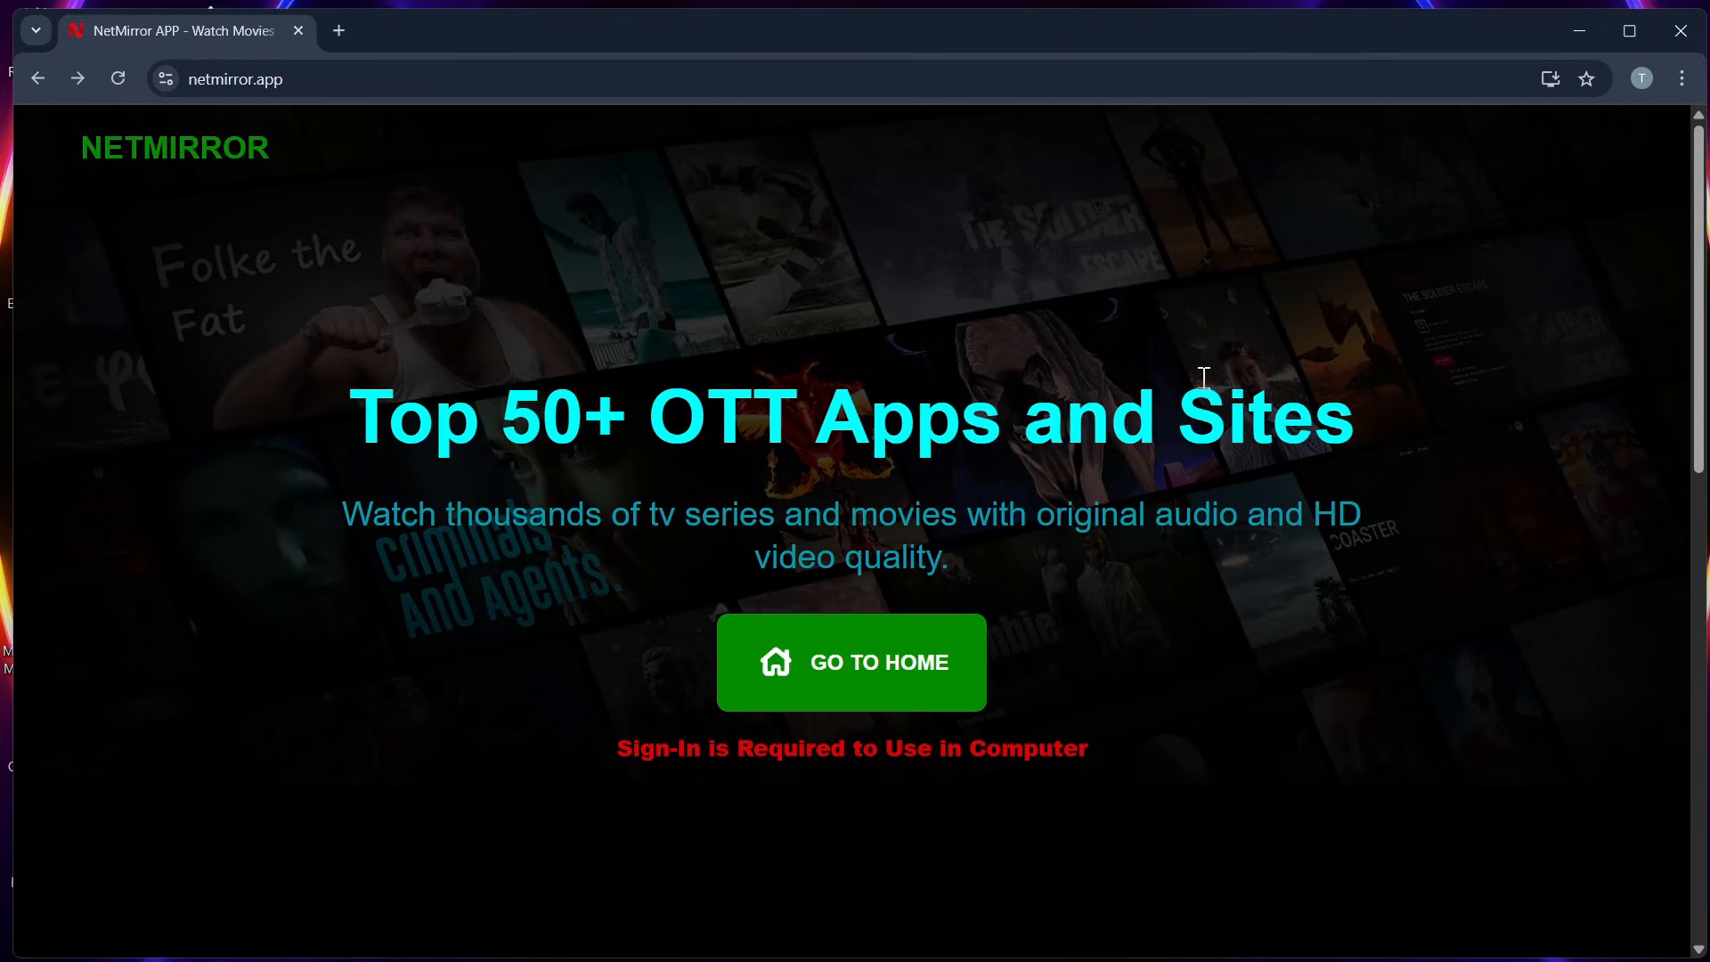
{"action": "mouse_move", "coordinate": [271, 346]}
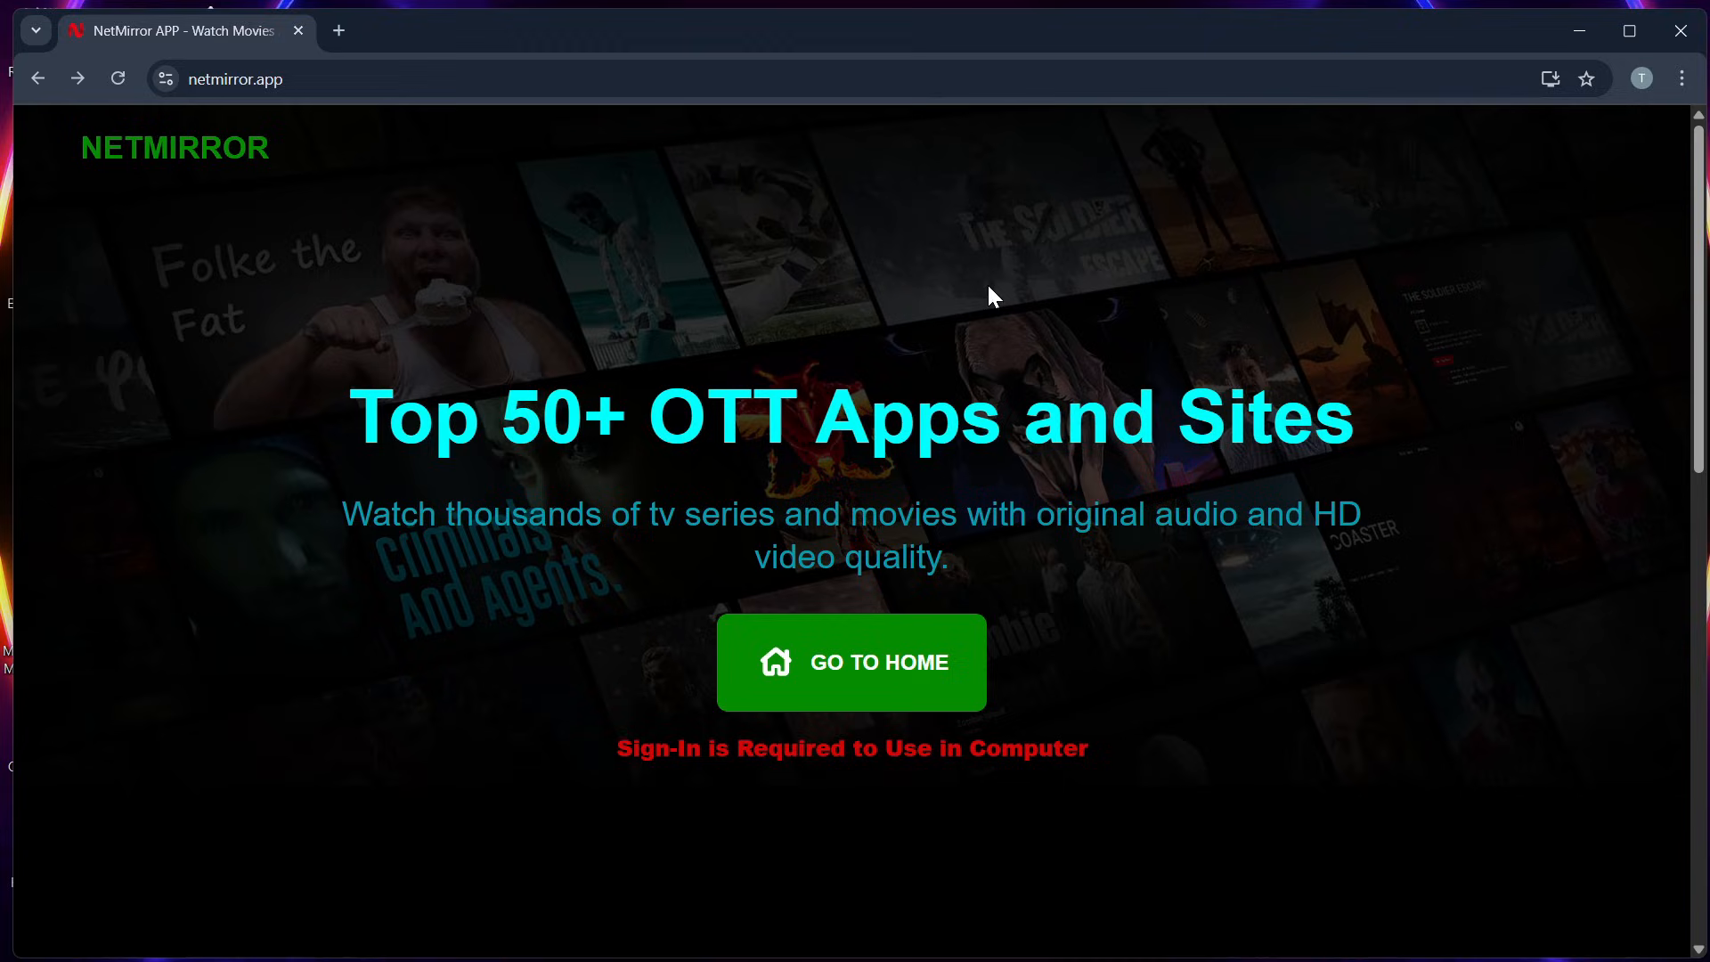
{"action": "mouse_move", "coordinate": [998, 283]}
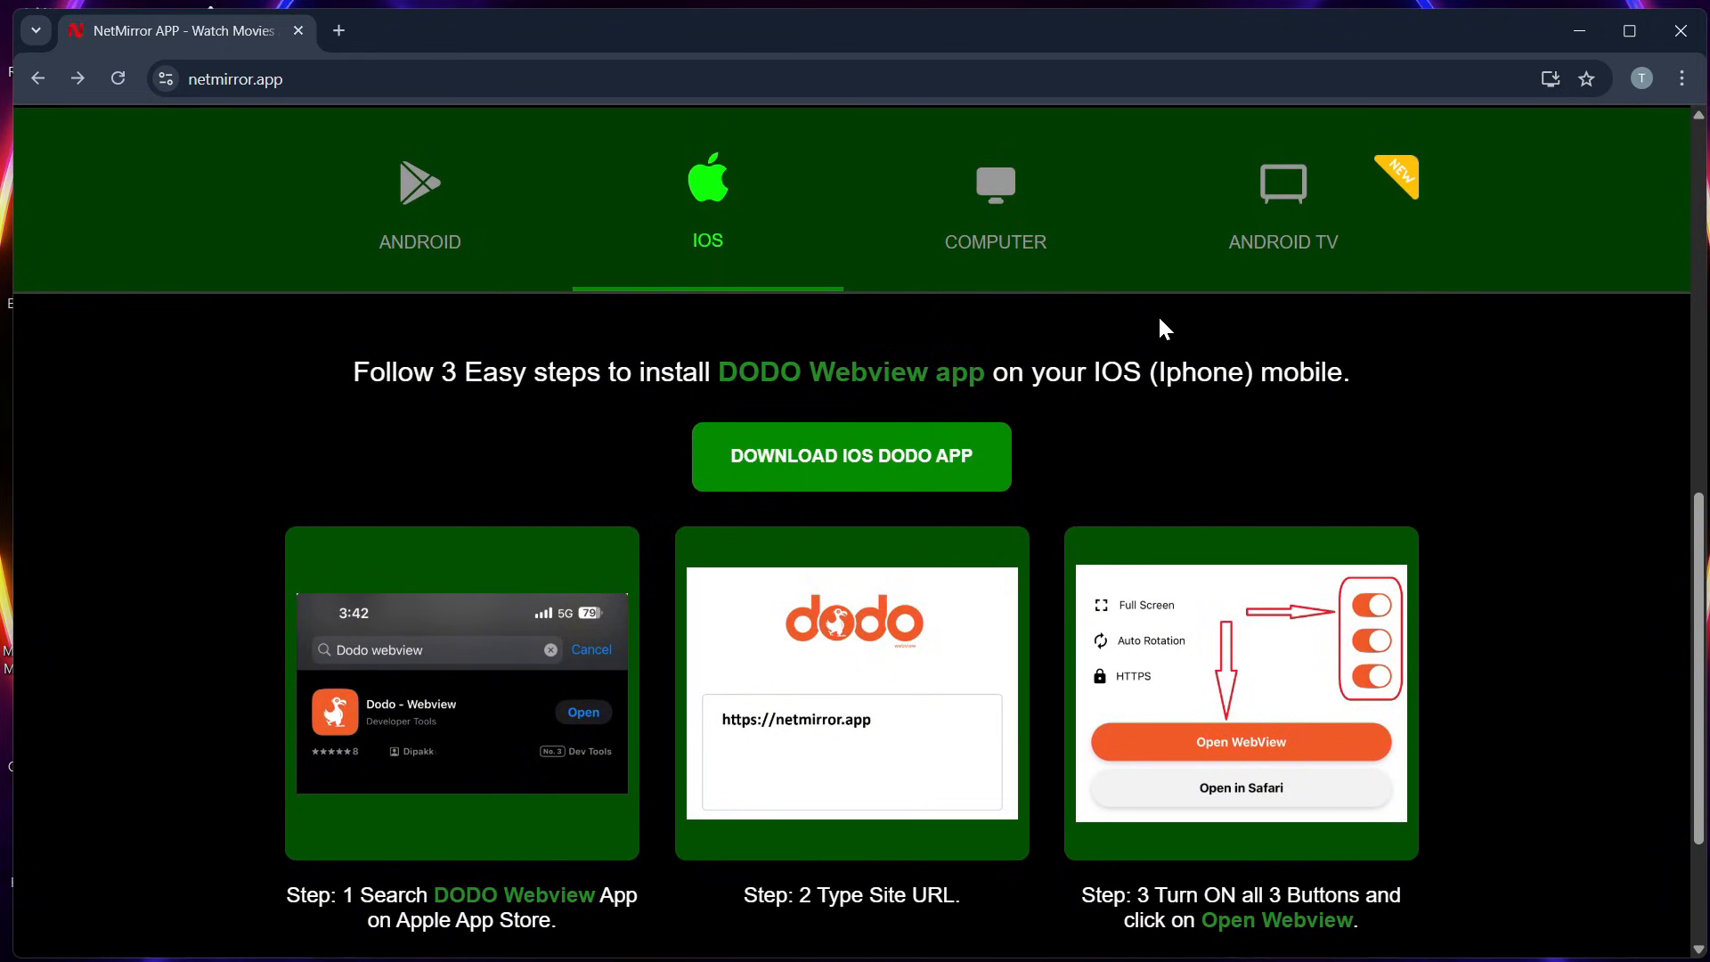
{"action": "mouse_move", "coordinate": [1177, 317]}
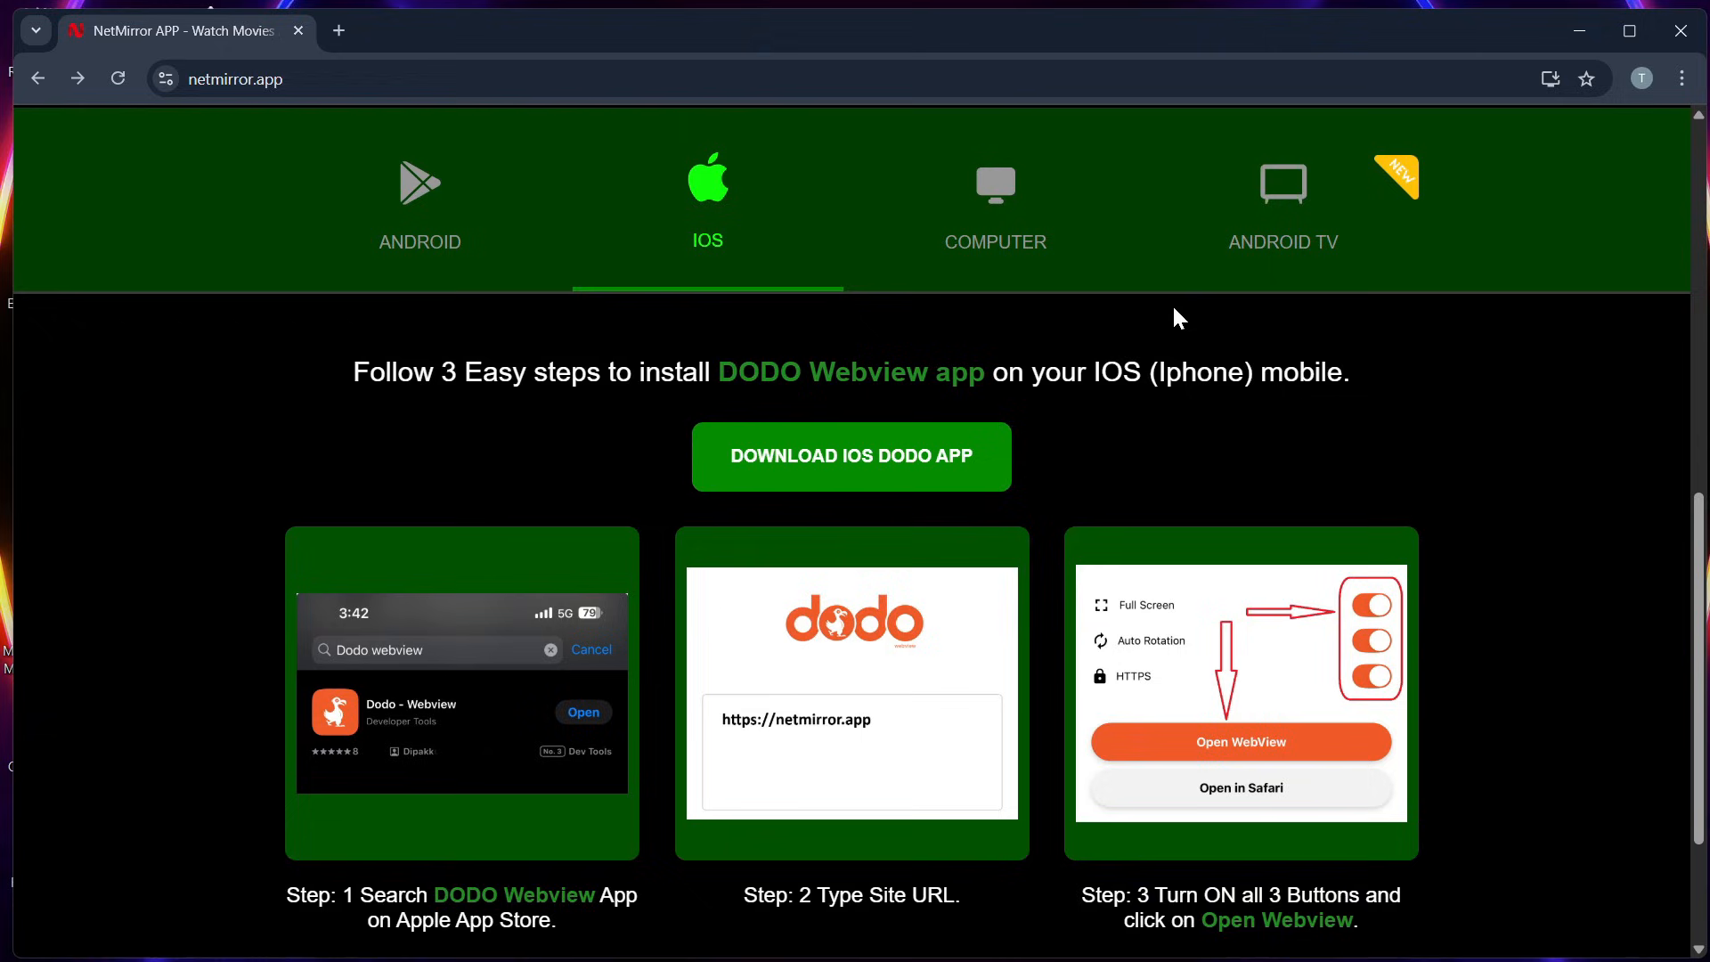
{"action": "mouse_move", "coordinate": [169, 105]}
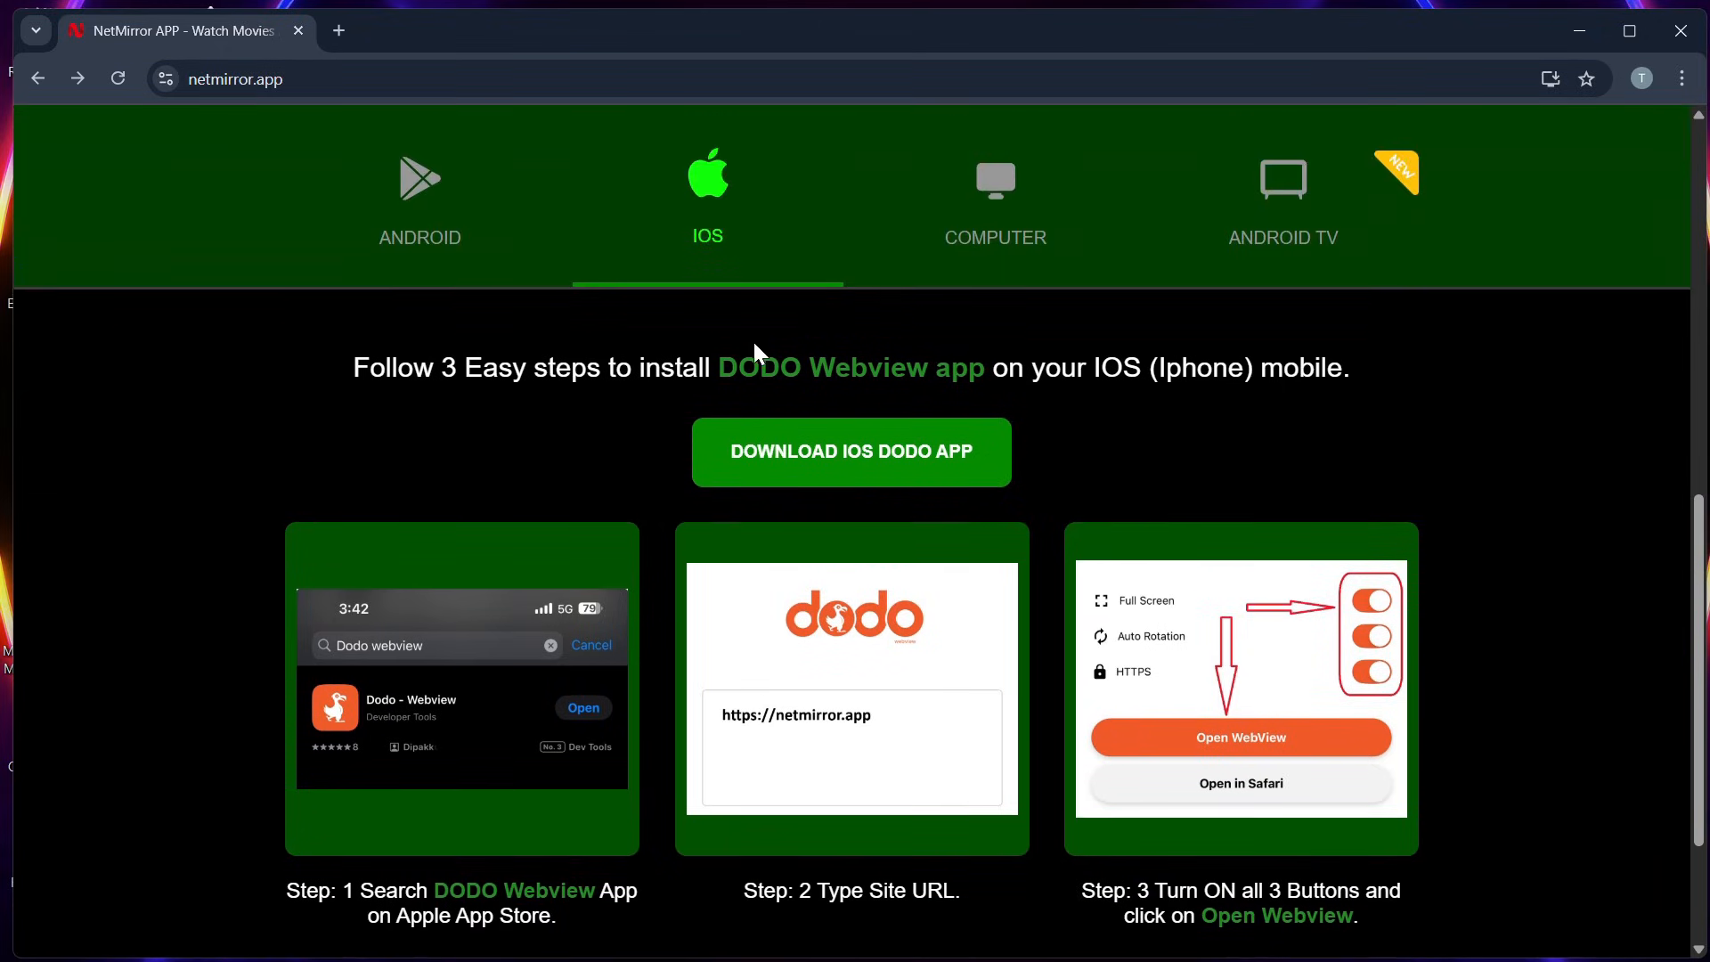
- Show the Android phone two-step instructions: download the APK, install and open it
{"action": "left_click", "coordinate": [419, 201]}
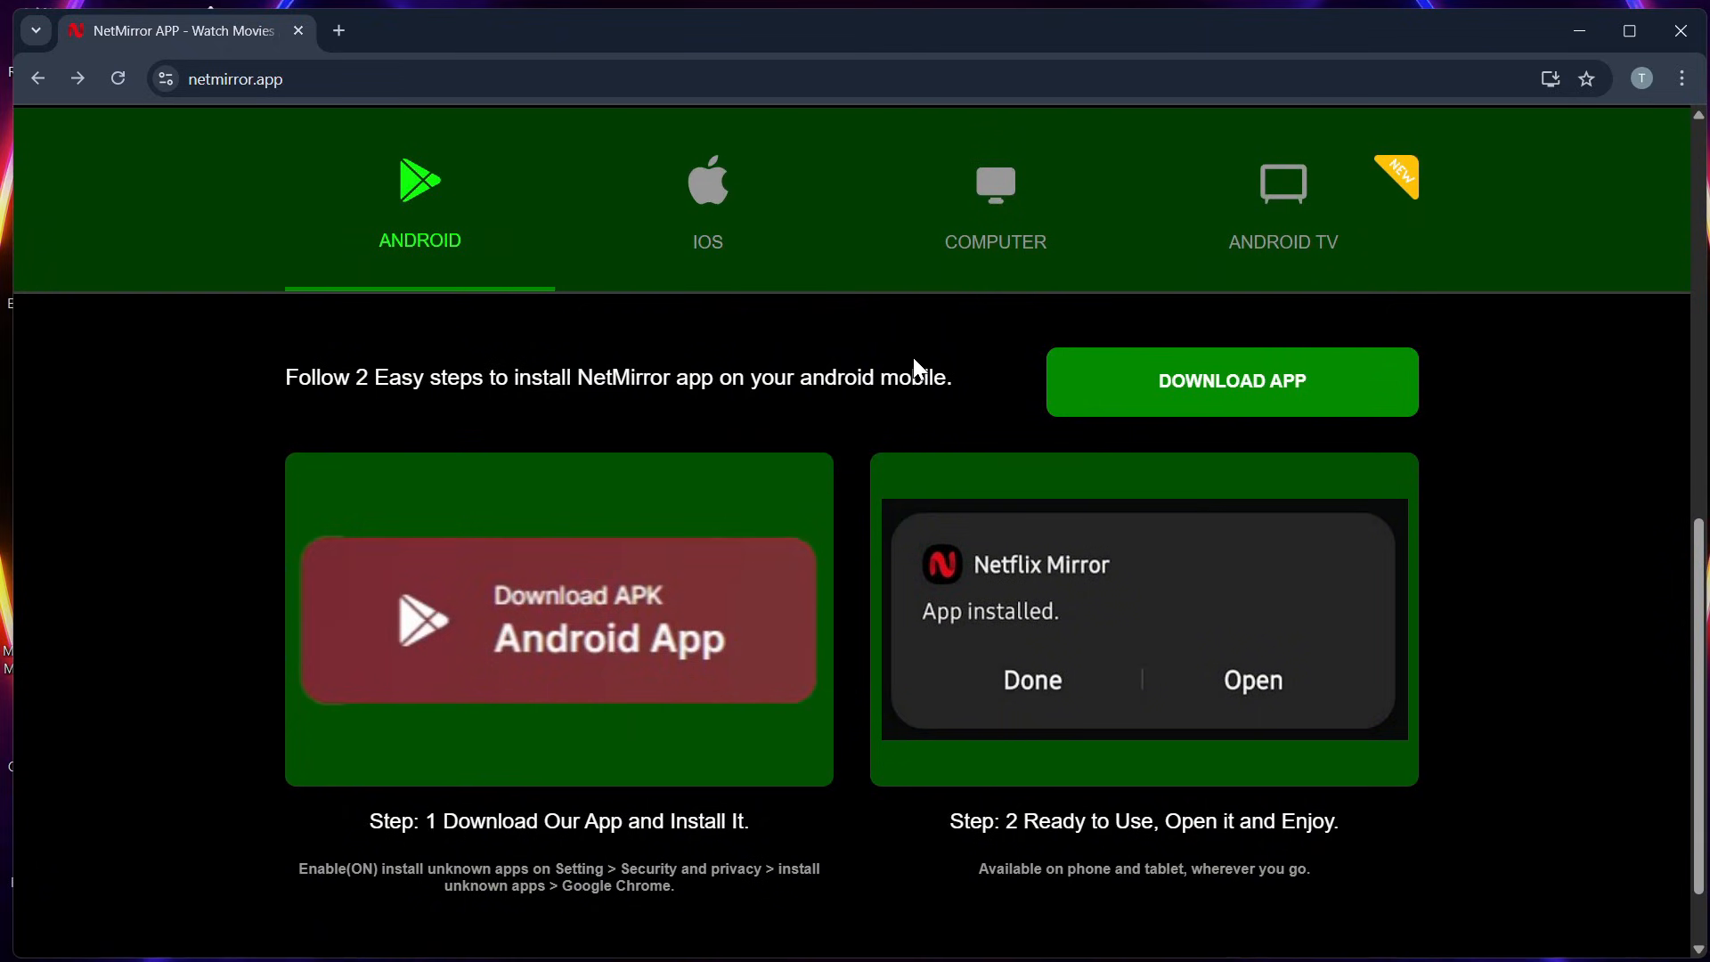
{"action": "mouse_move", "coordinate": [839, 360]}
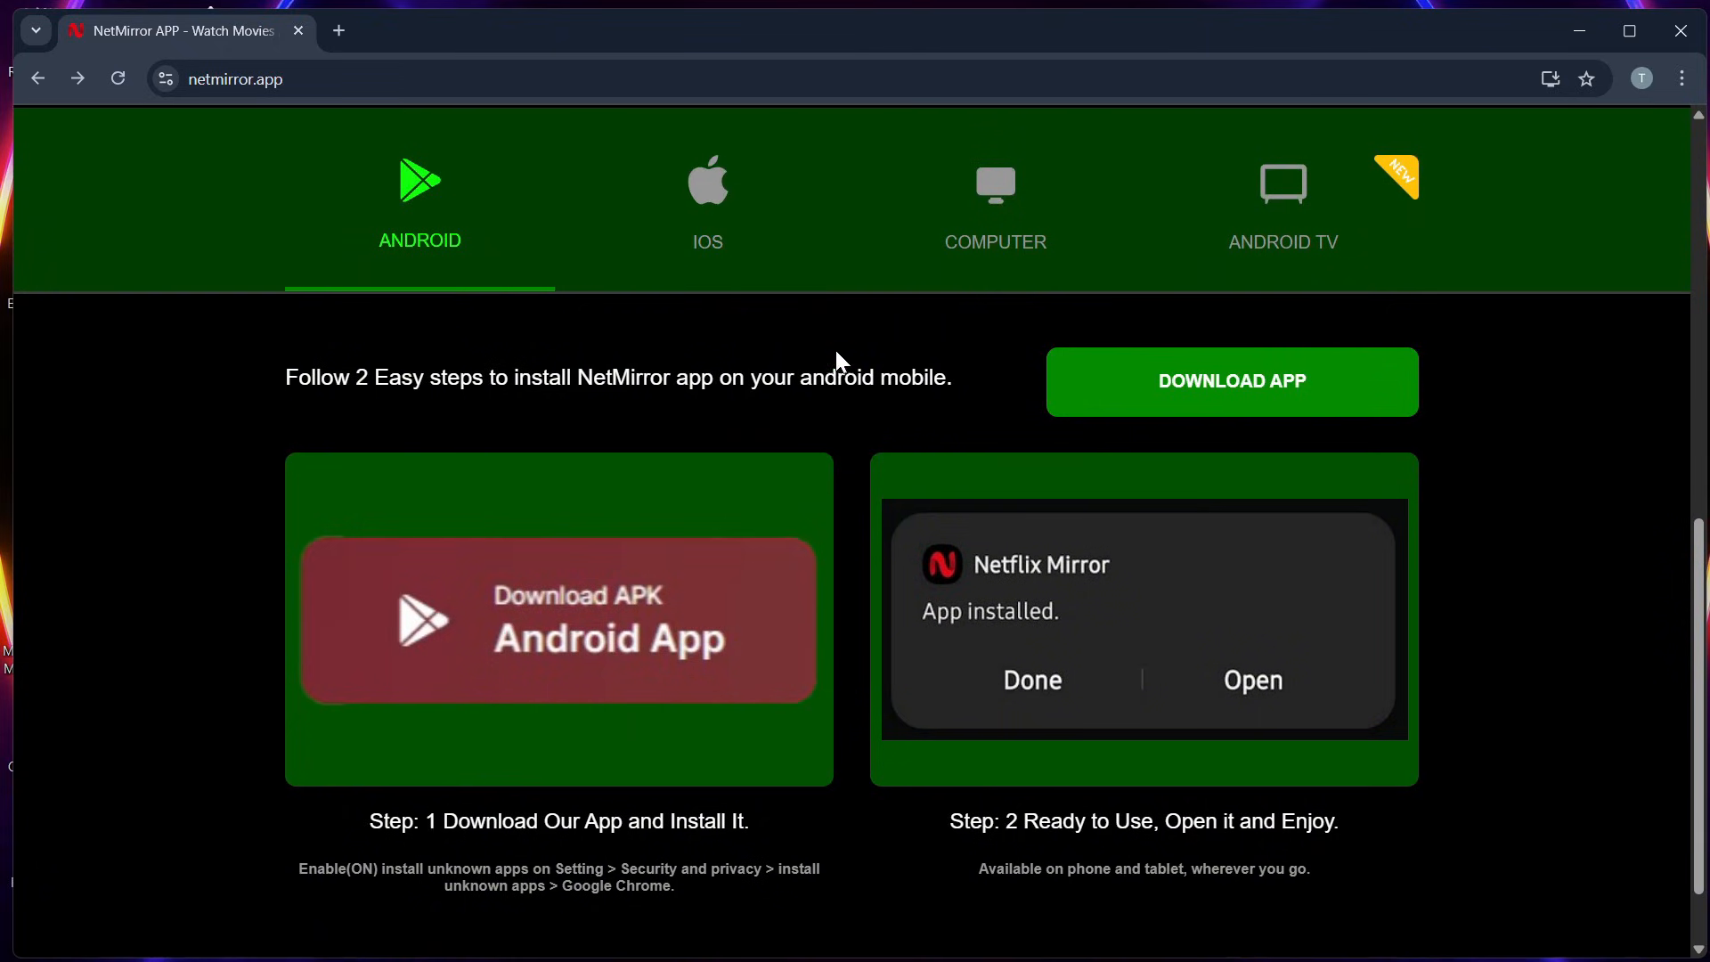
- Show the computer guidance: use Go To Home, preferably in Chrome or Firefox
{"action": "left_click", "coordinate": [992, 207]}
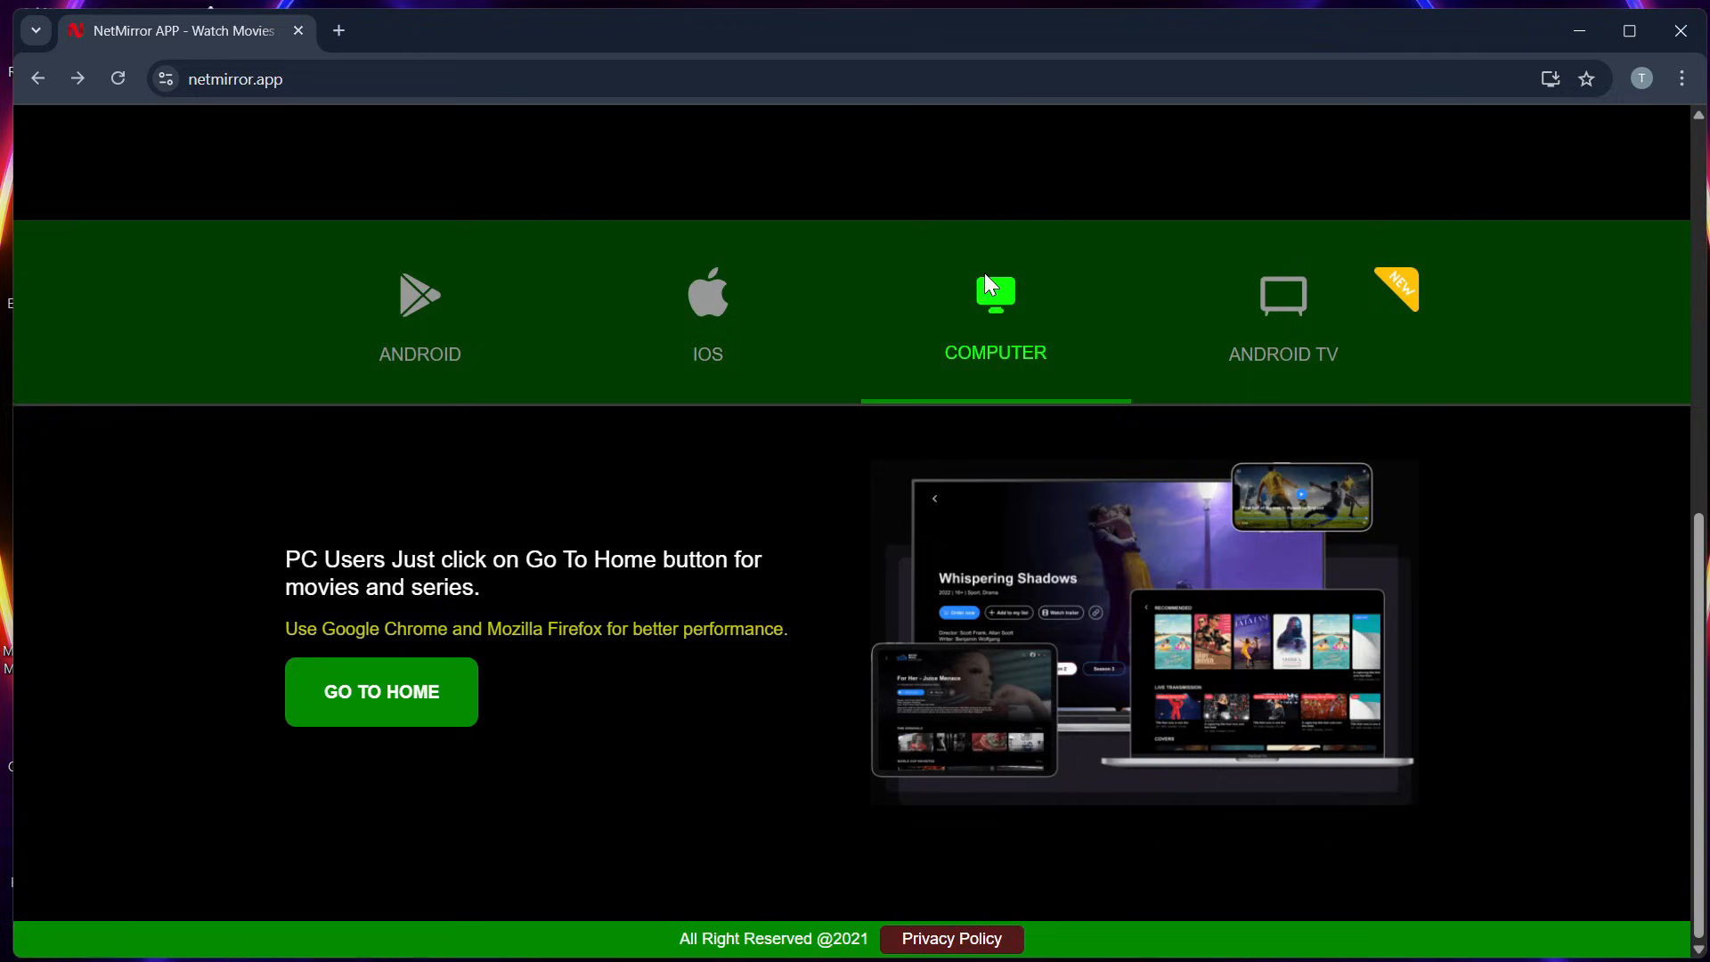
{"action": "mouse_move", "coordinate": [1008, 427]}
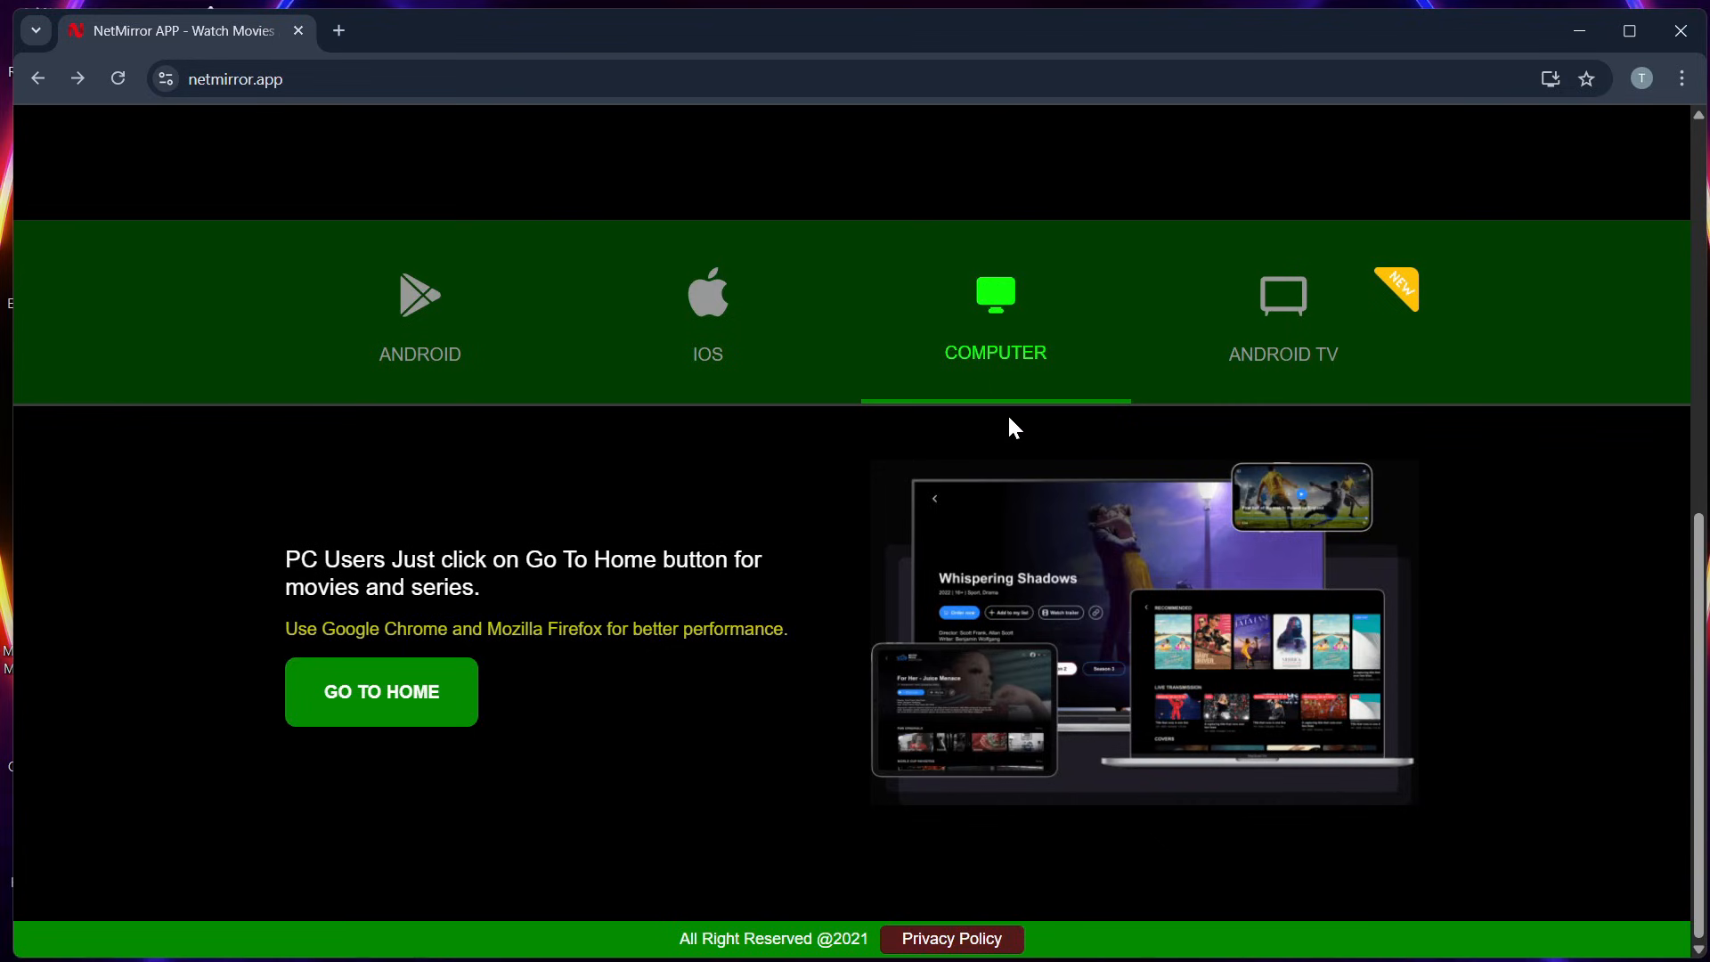
{"action": "mouse_move", "coordinate": [1165, 425]}
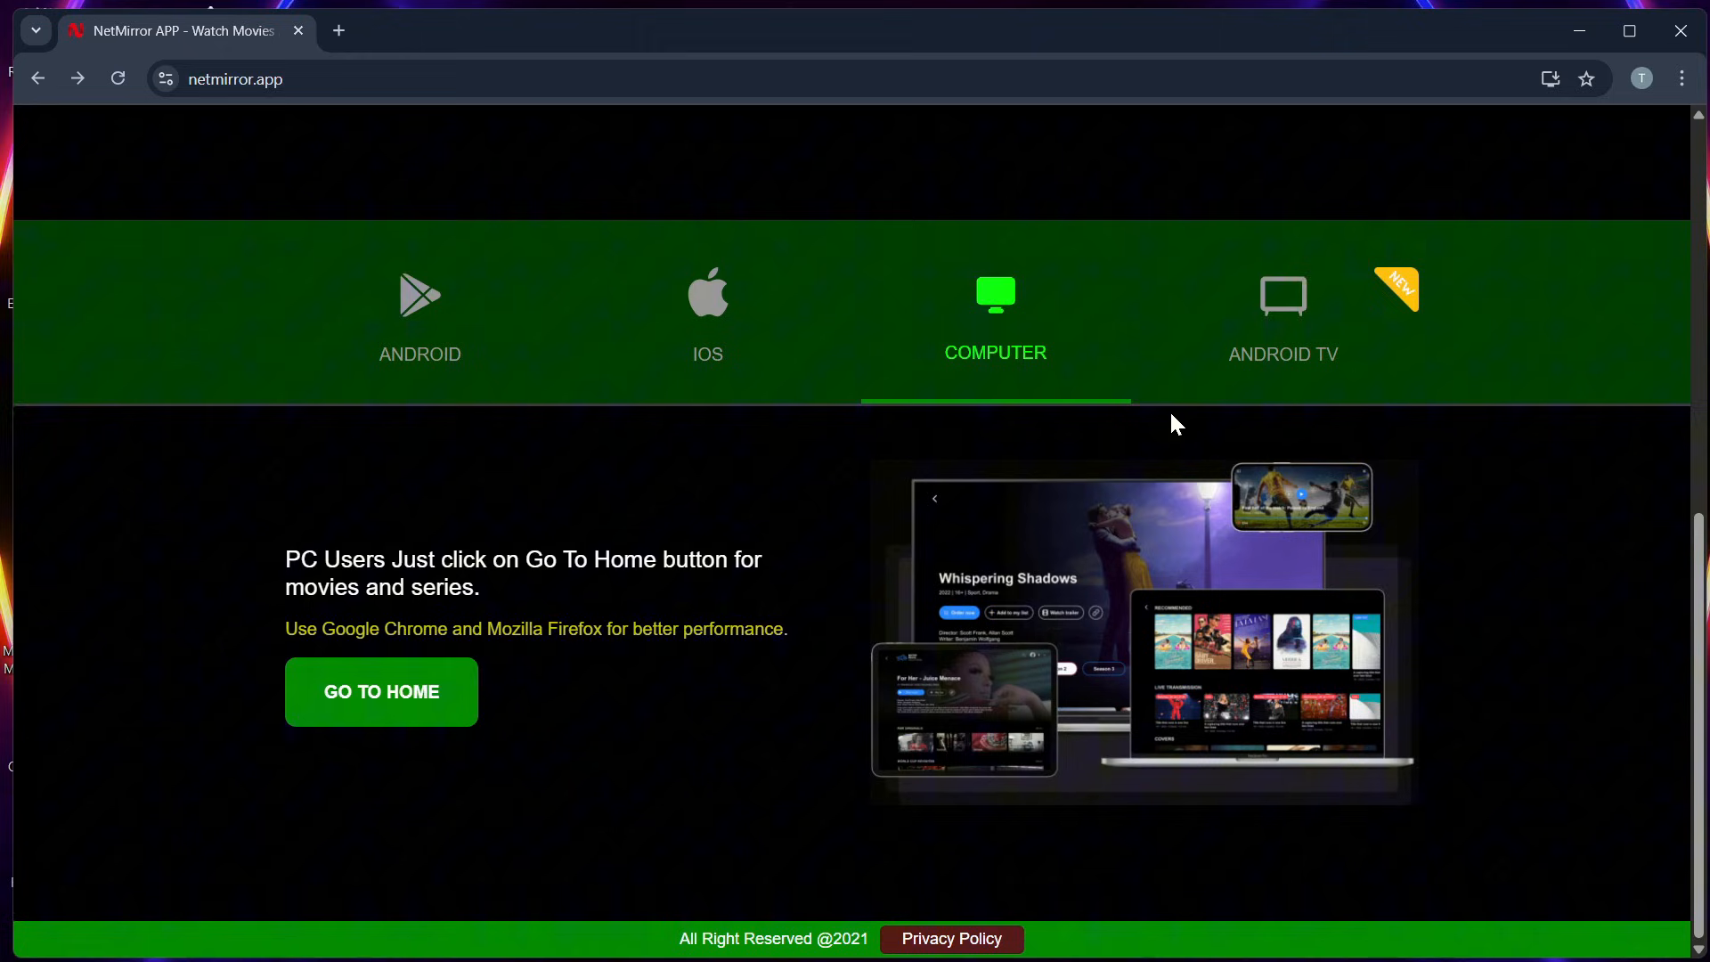
- Show the Android TV section with its Download TV APK option
{"action": "left_click", "coordinate": [1283, 318]}
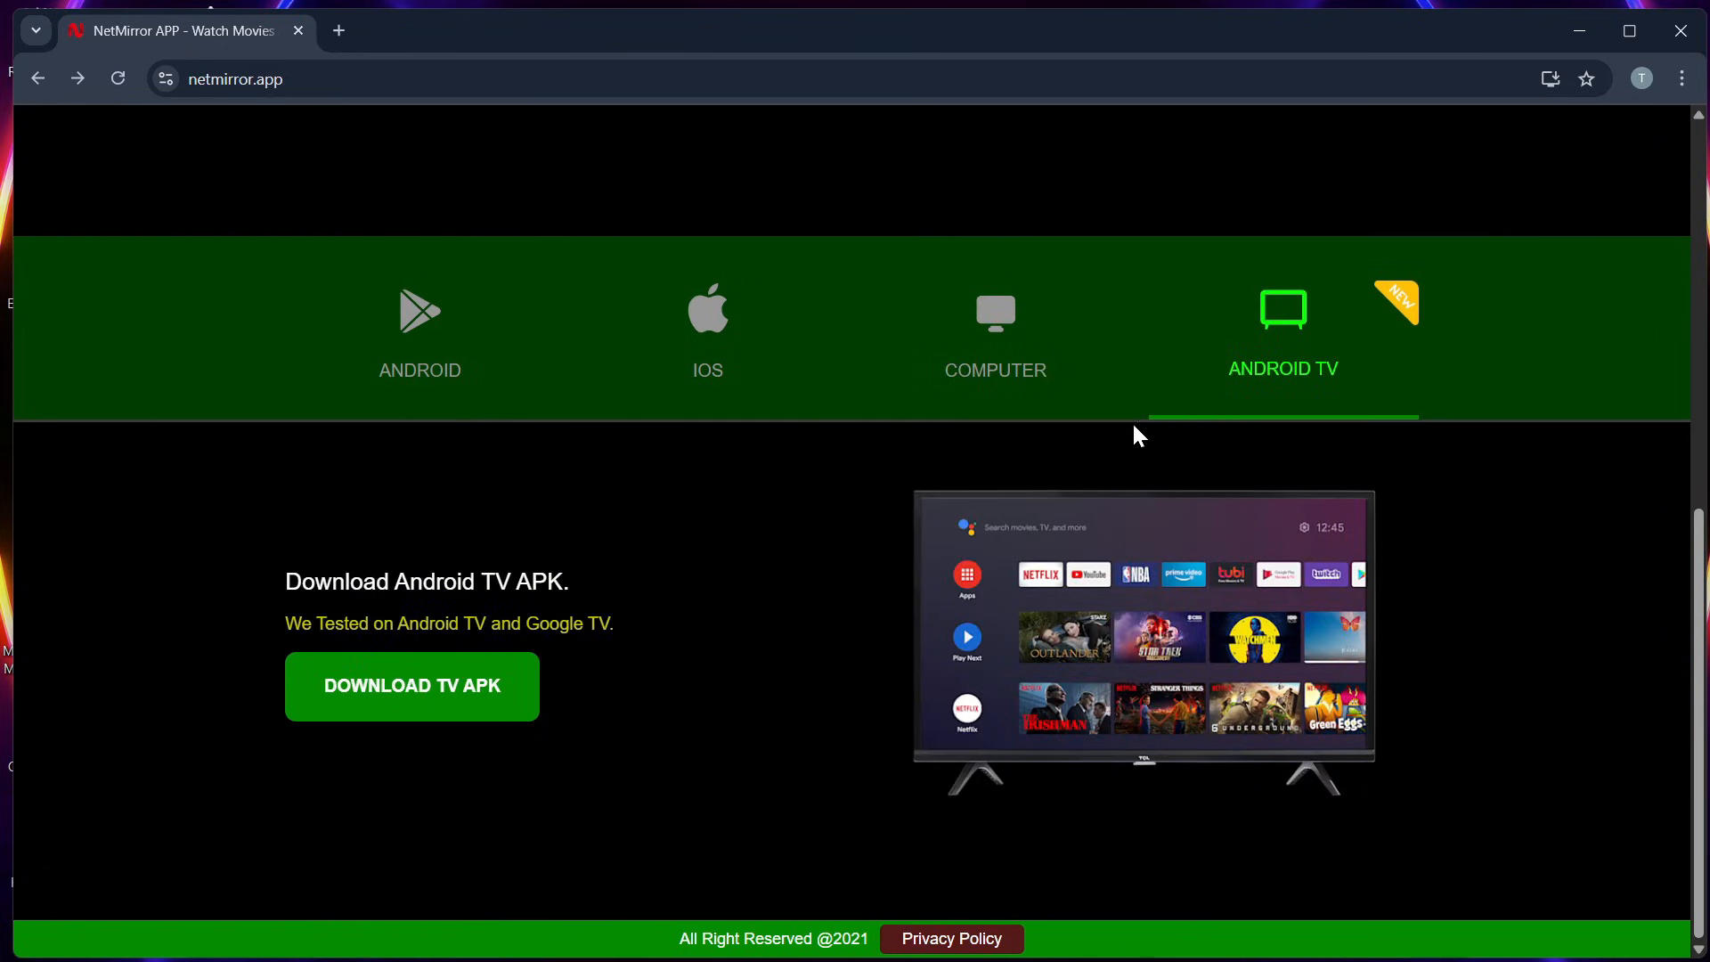
{"action": "mouse_move", "coordinate": [1146, 422]}
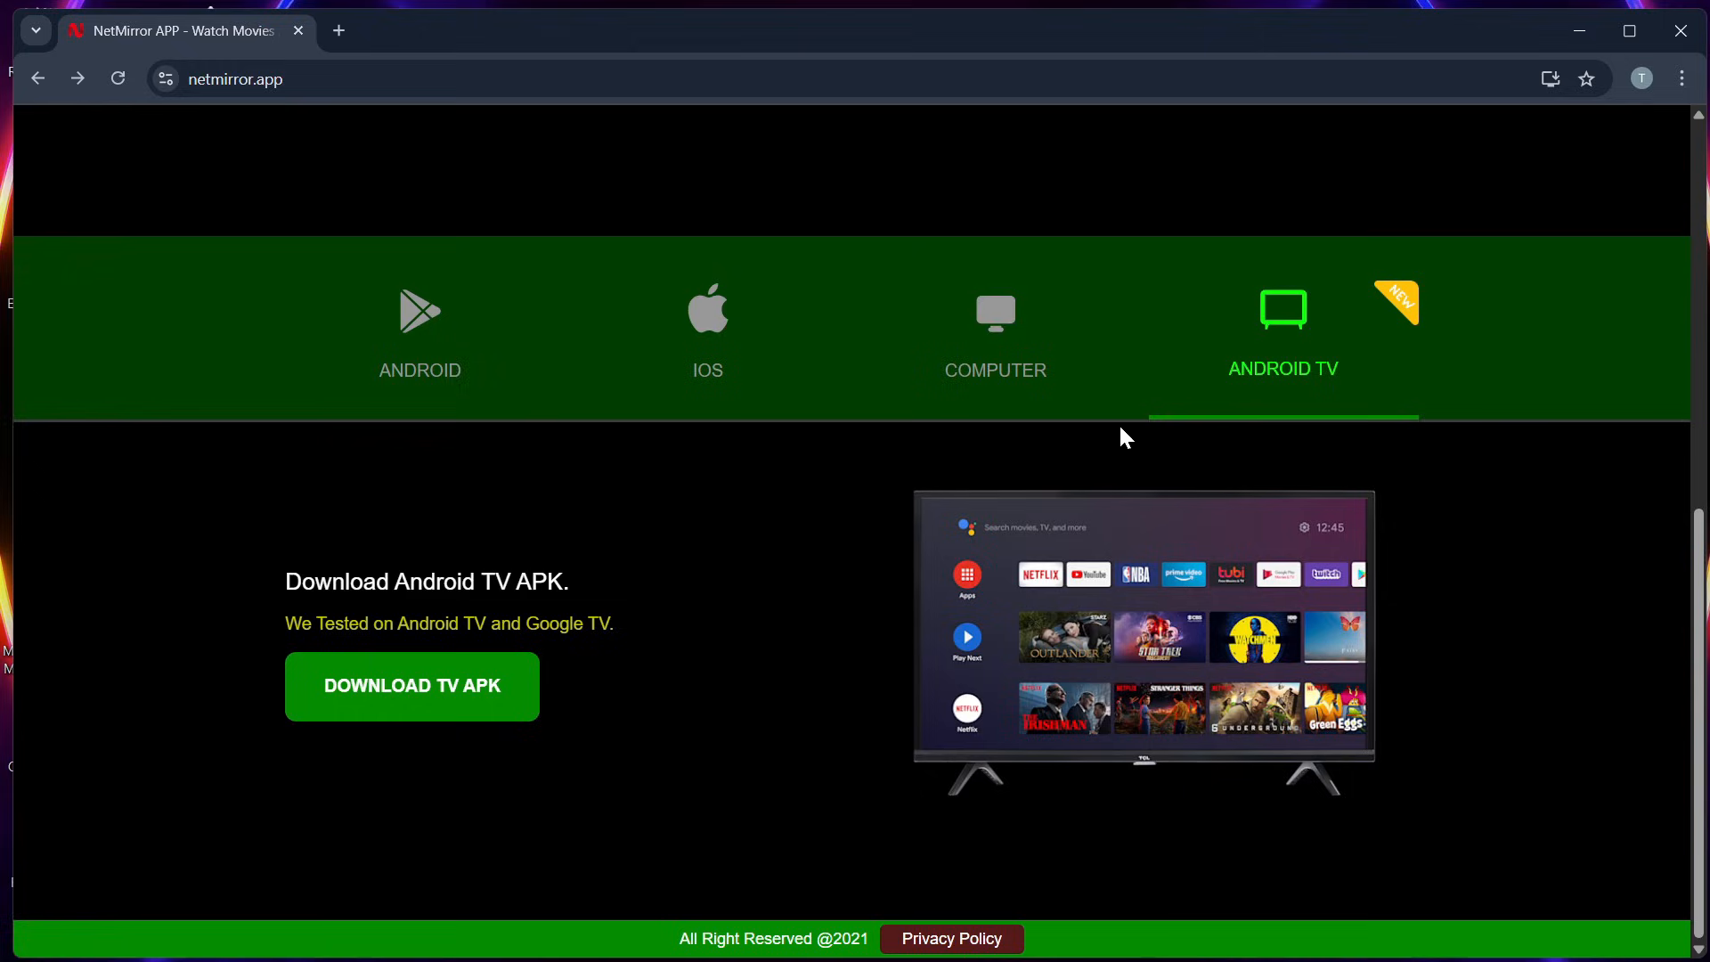
{"action": "mouse_move", "coordinate": [339, 621]}
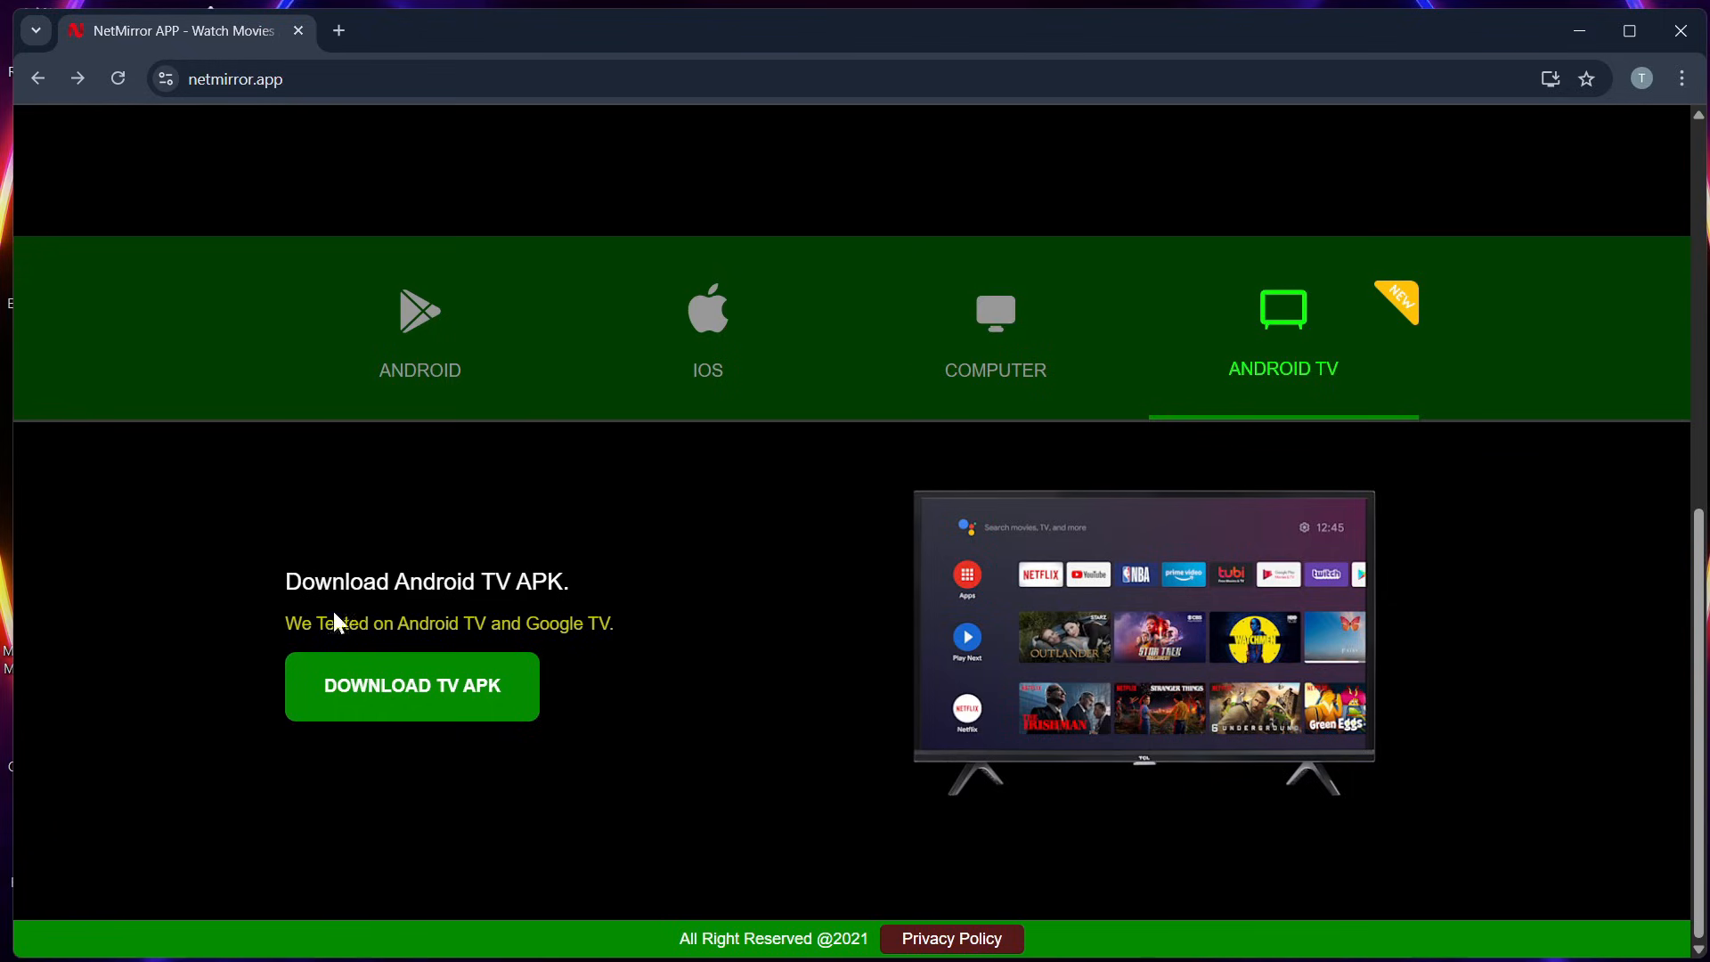
{"action": "mouse_move", "coordinate": [406, 575]}
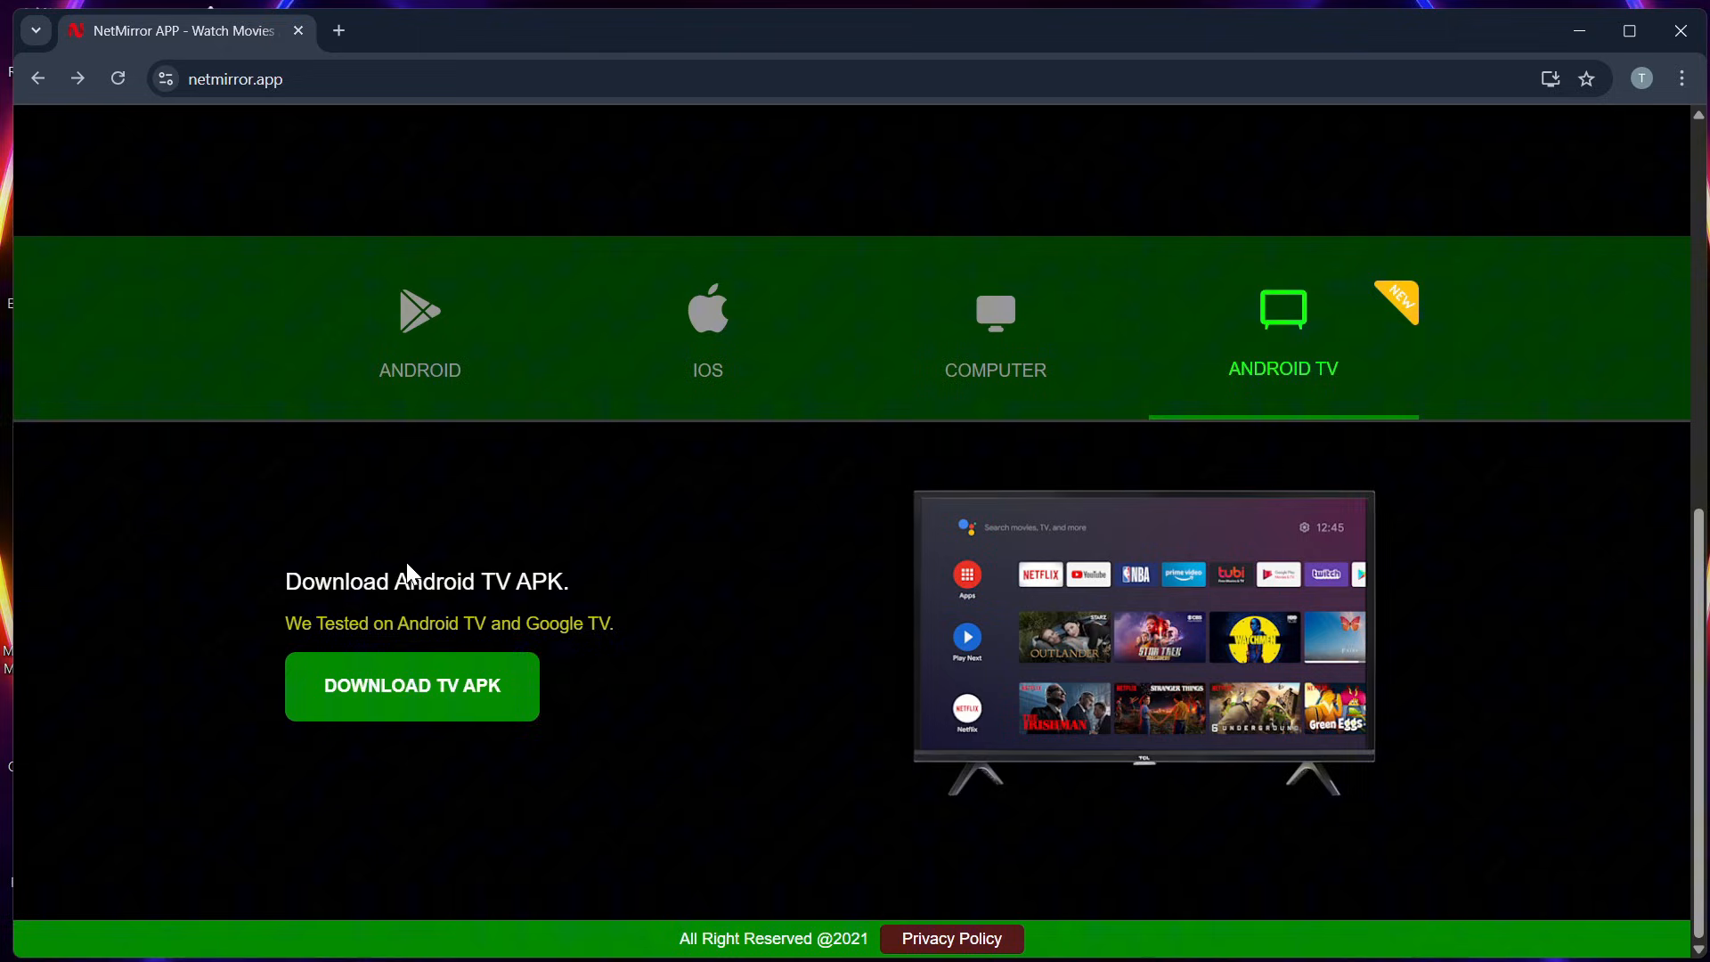
{"action": "mouse_move", "coordinate": [488, 575]}
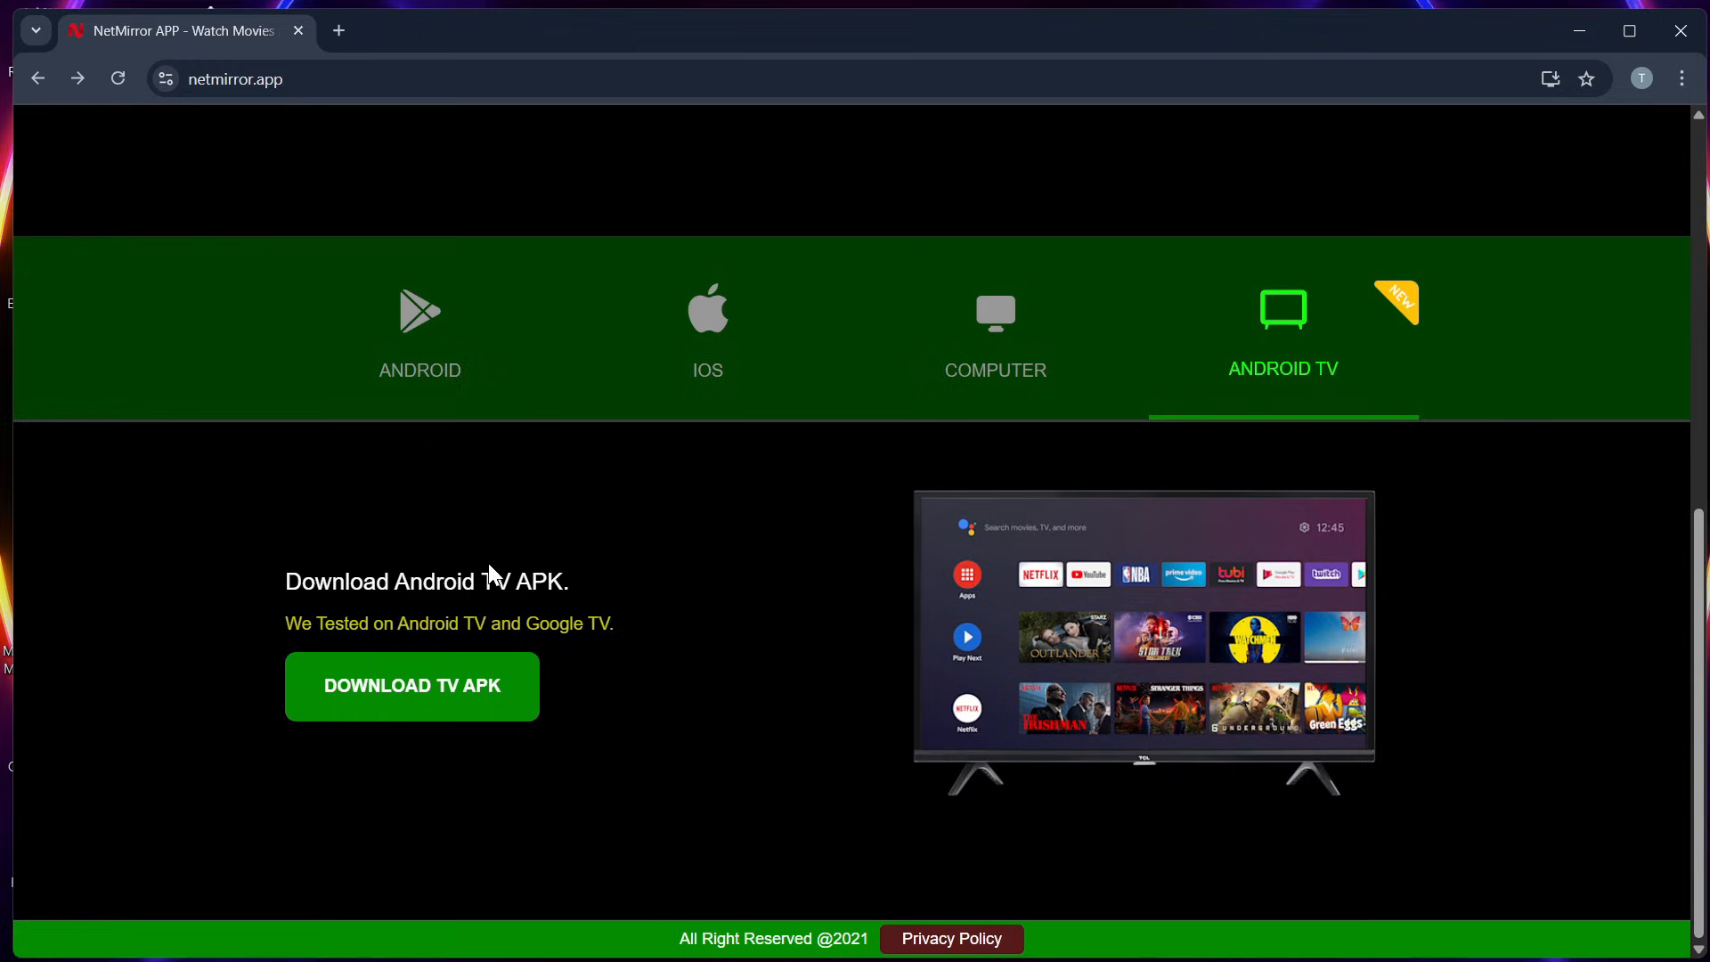
{"action": "mouse_move", "coordinate": [705, 494]}
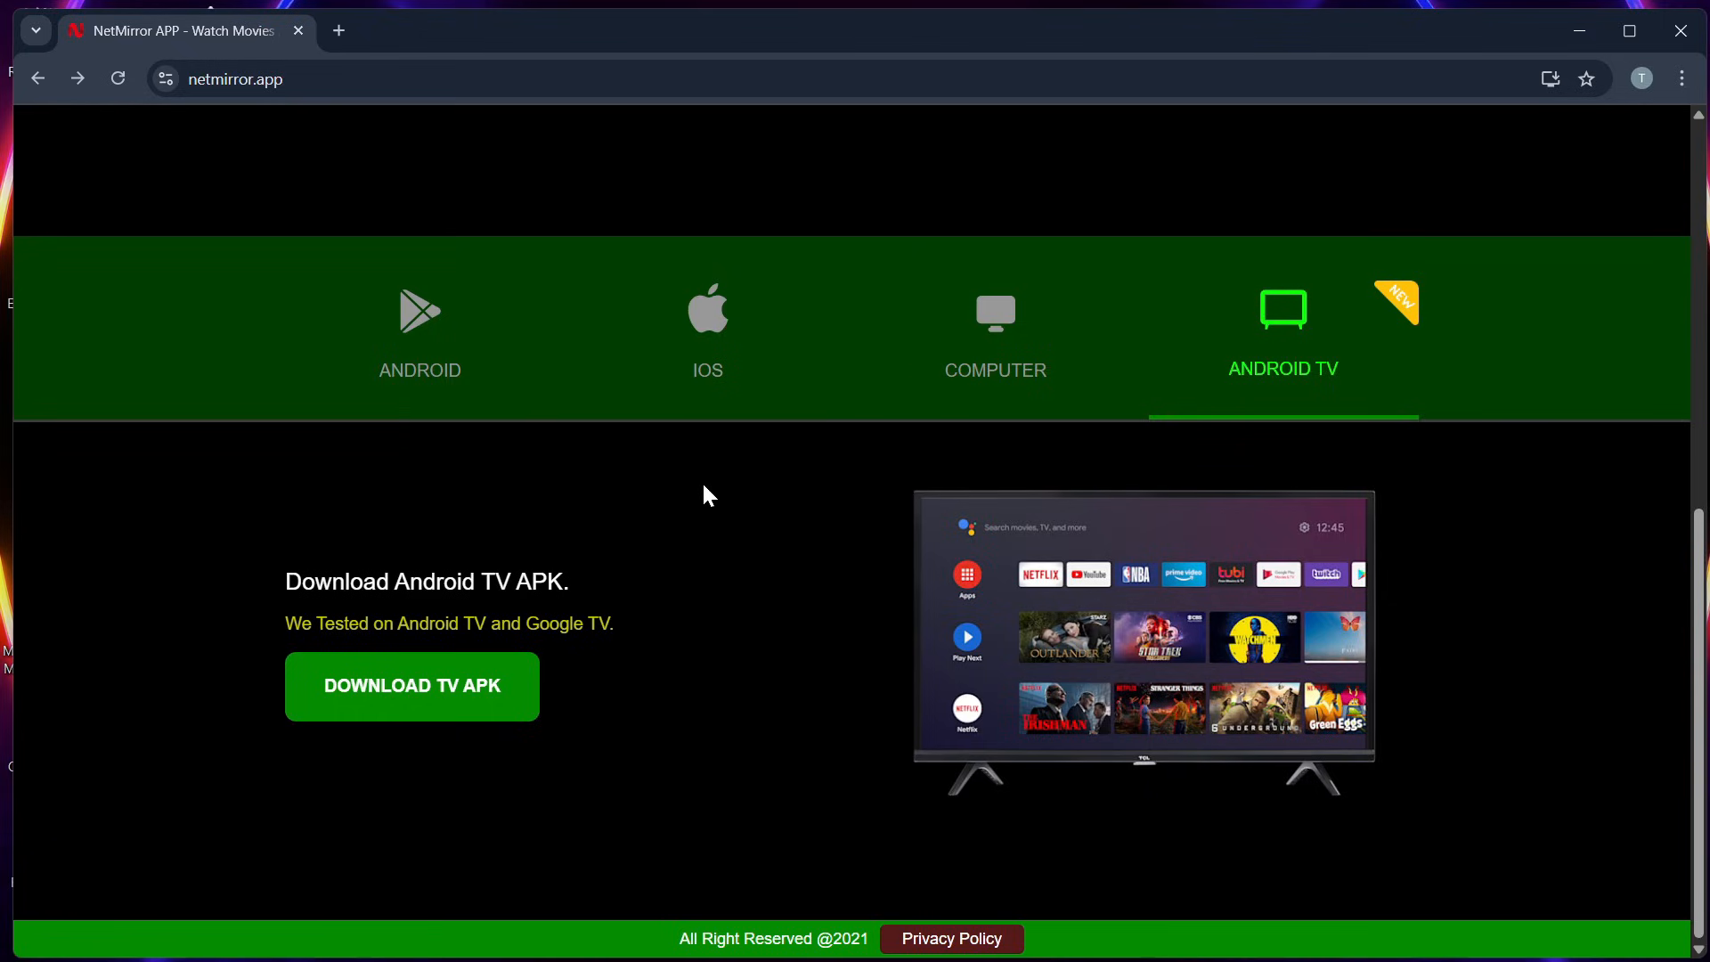
{"action": "mouse_move", "coordinate": [666, 497]}
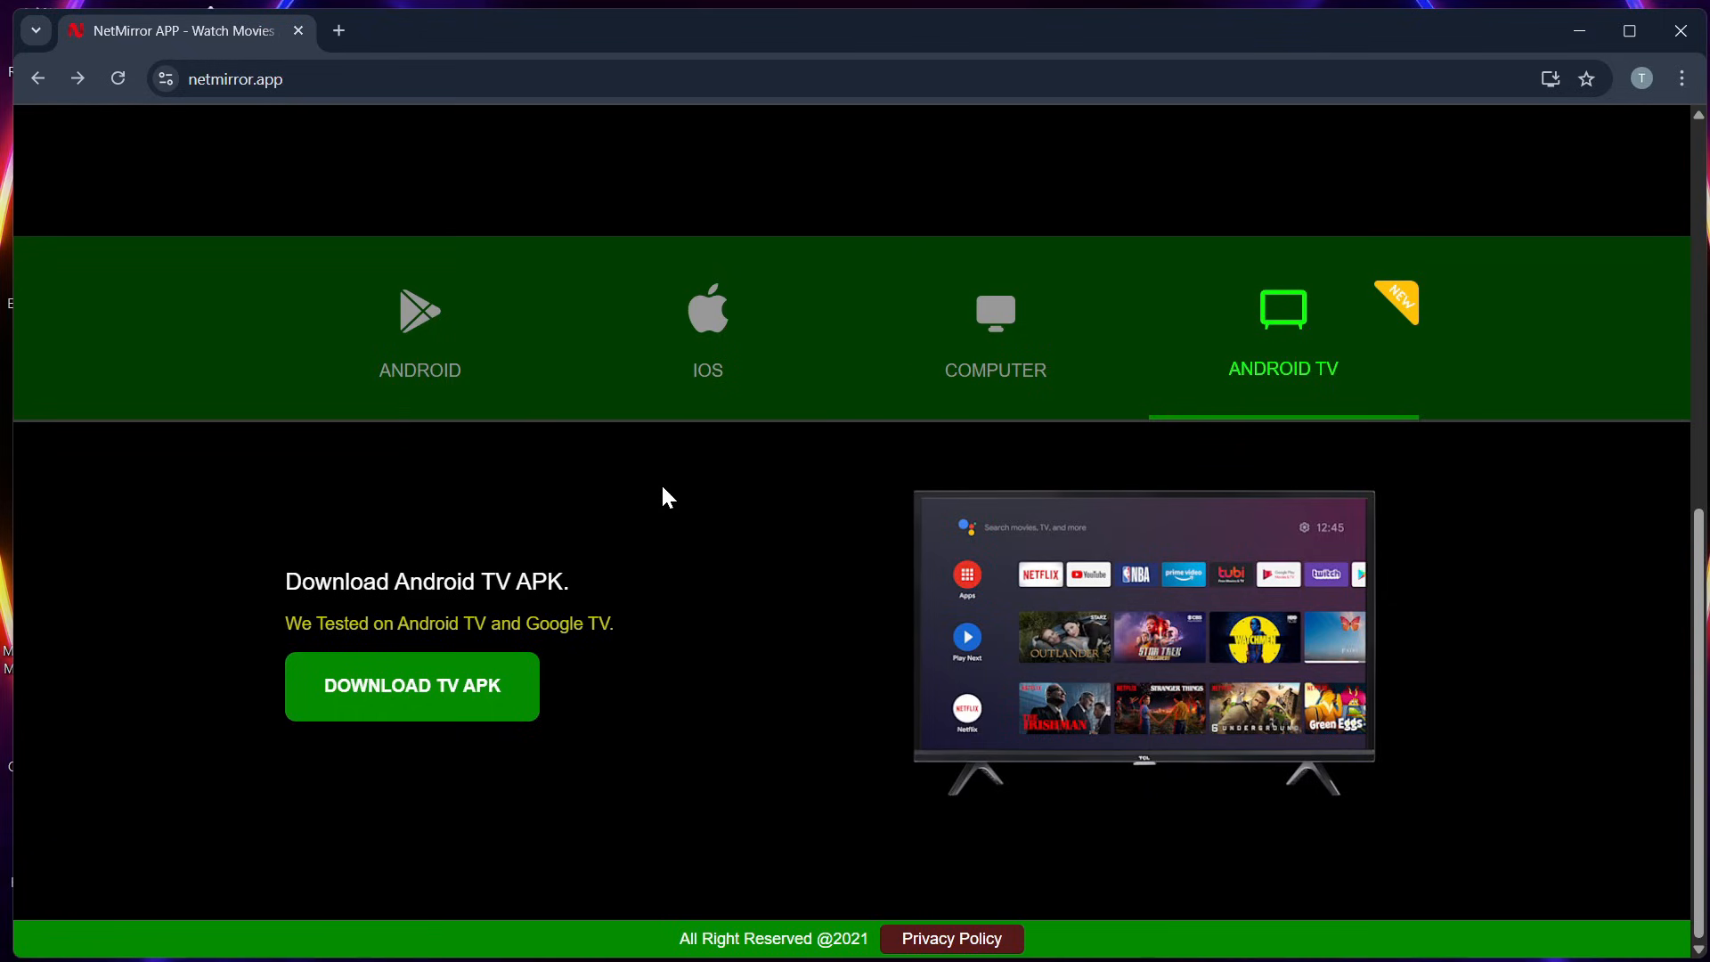
{"action": "mouse_move", "coordinate": [656, 503]}
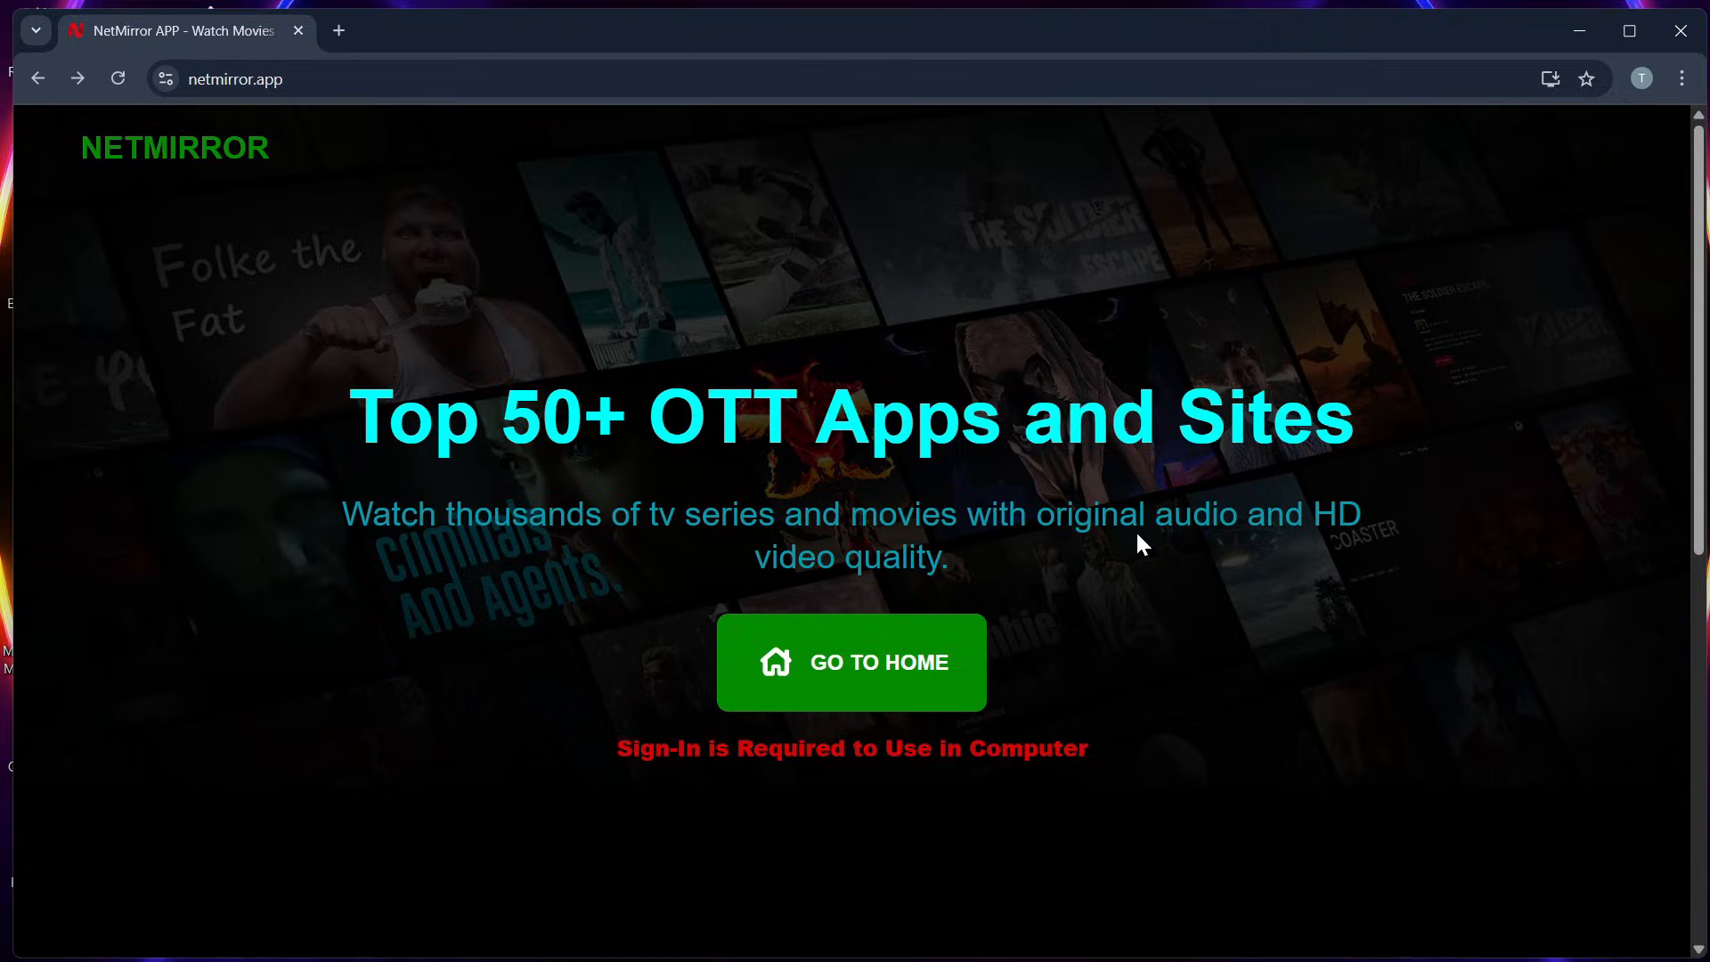
{"action": "scroll", "scroll_direction": "down", "scroll_amount": 3}
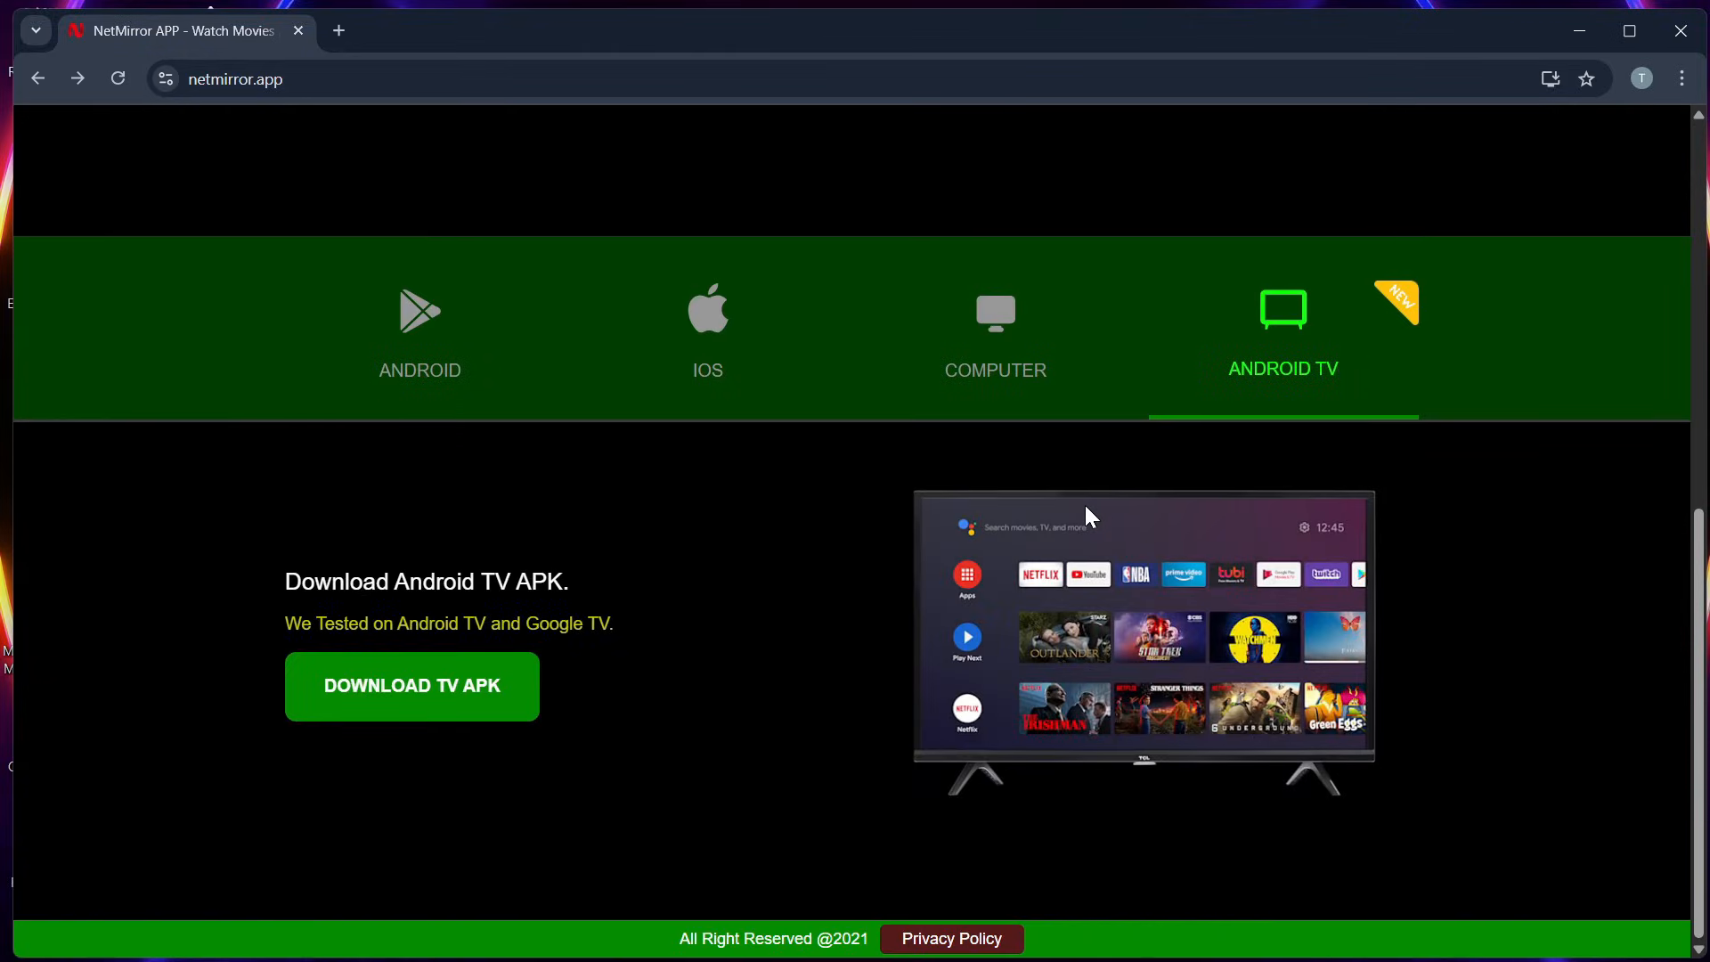
{"action": "mouse_move", "coordinate": [741, 535]}
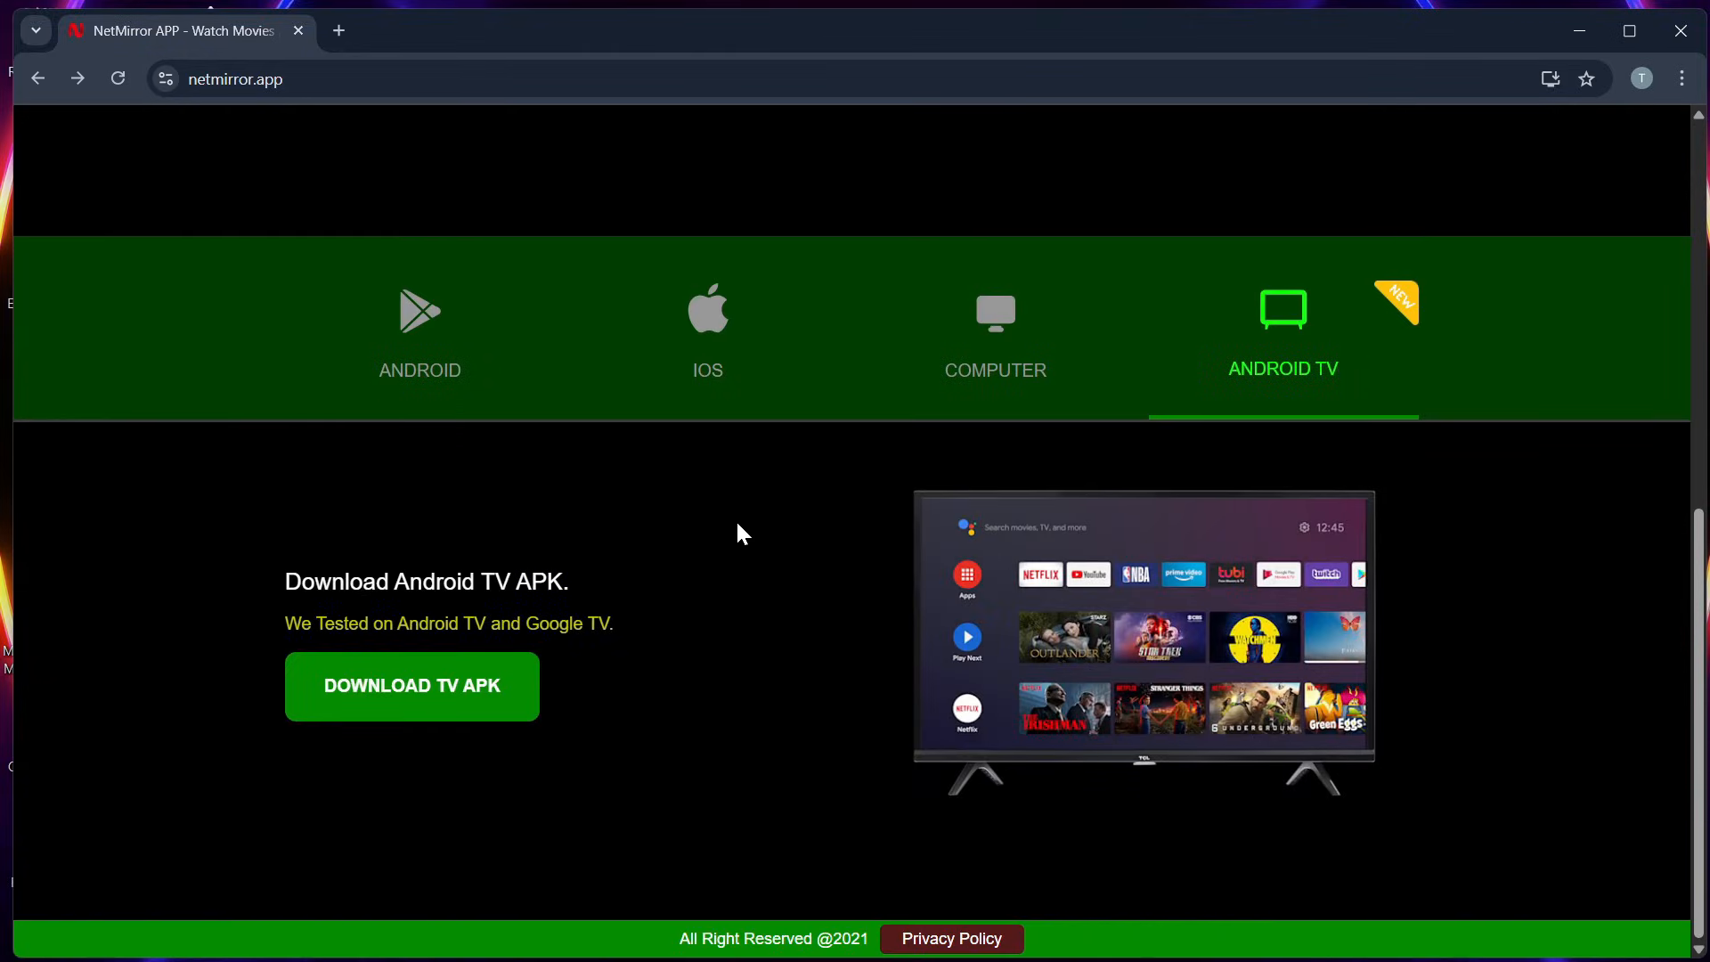